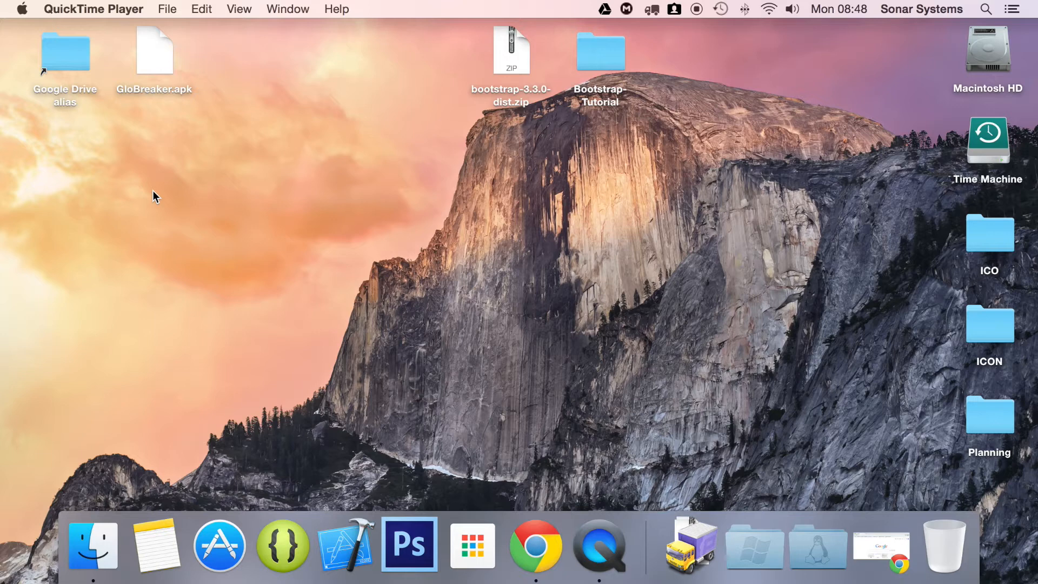
pyautogui.moveTo(502, 249)
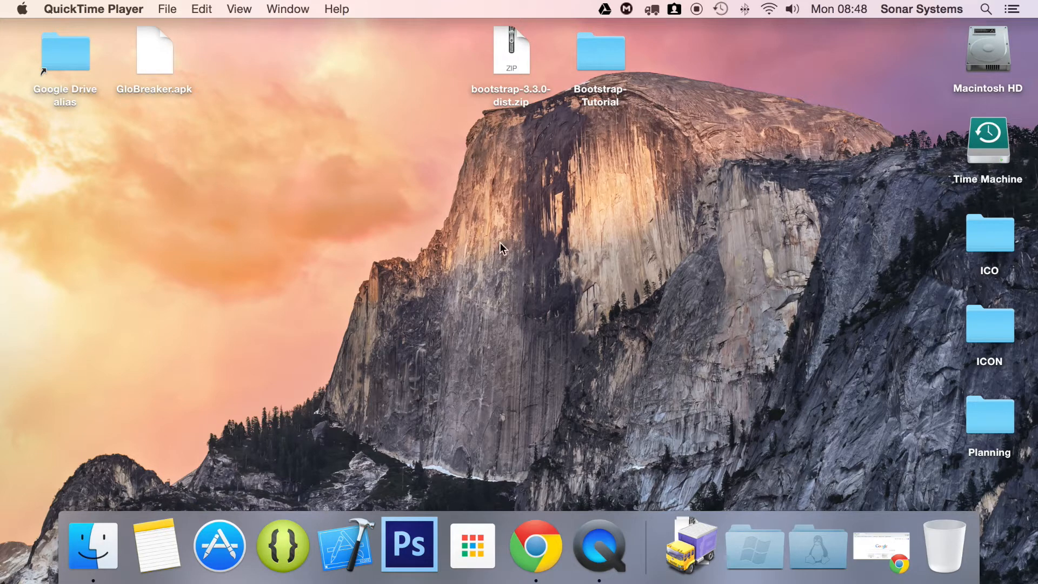
# Select and open the Bootstrap-Tutorial folder on the desktop.
pyautogui.click(599, 52)
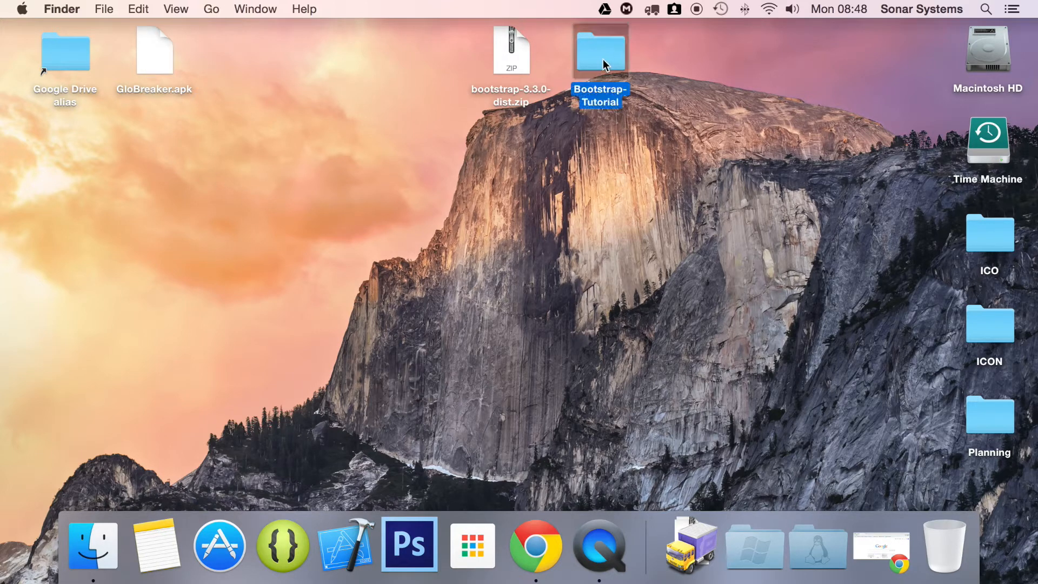
pyautogui.doubleClick(599, 51)
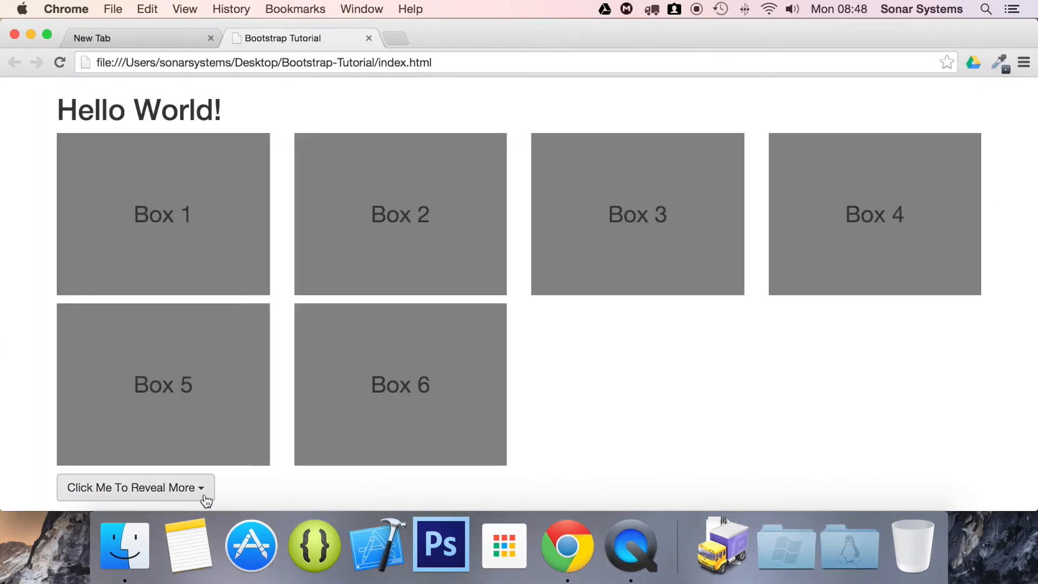
# Switch from Chrome to the Bootstrap-Tutorial folder's files in Finder.
pyautogui.click(135, 487)
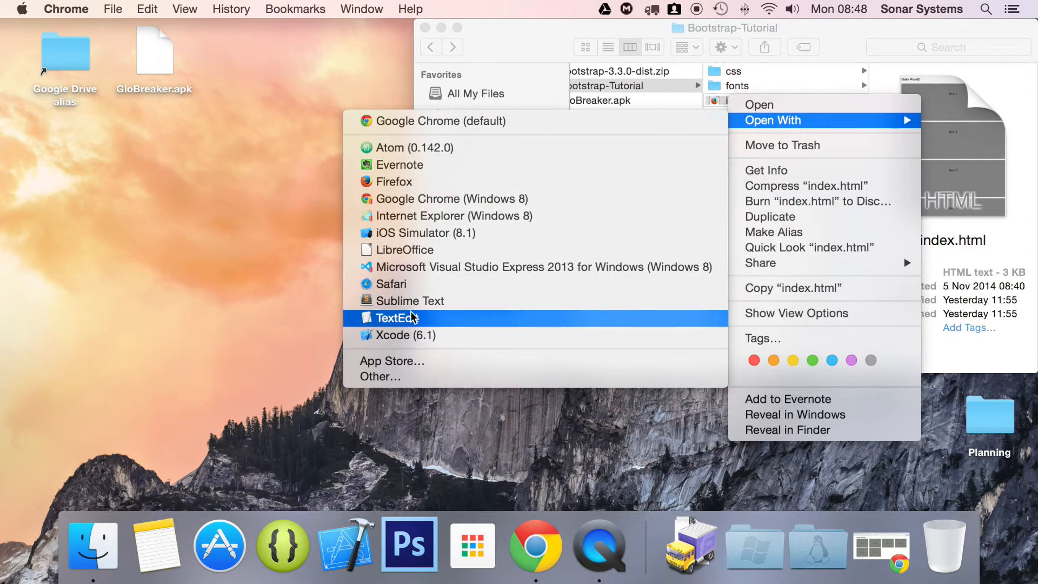
# Open index.html in Sublime Text, add dropdown-menu-right to the ul class, and save.
pyautogui.click(411, 300)
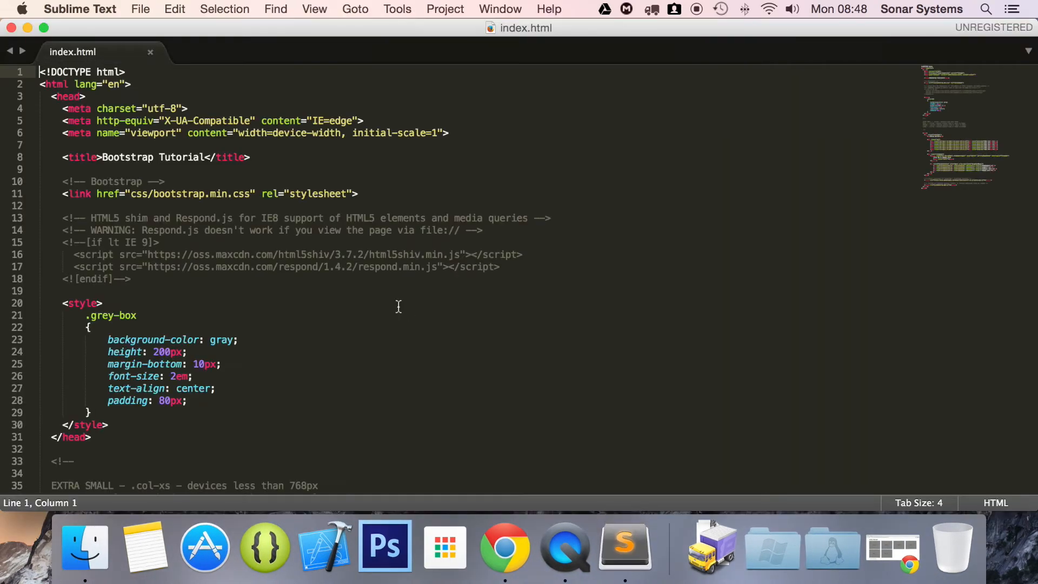
pyautogui.scroll(-3)
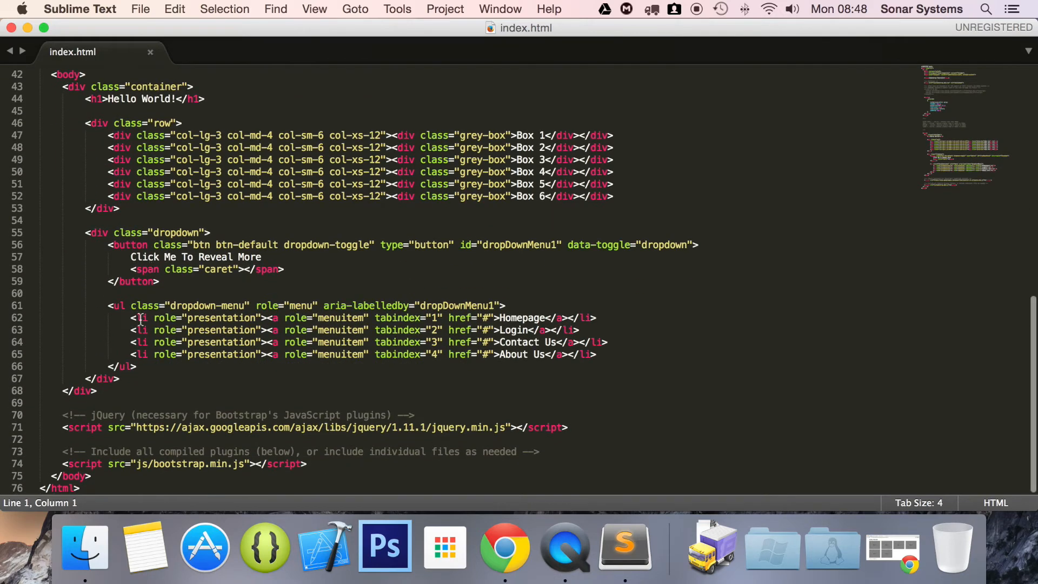
pyautogui.moveTo(259, 305)
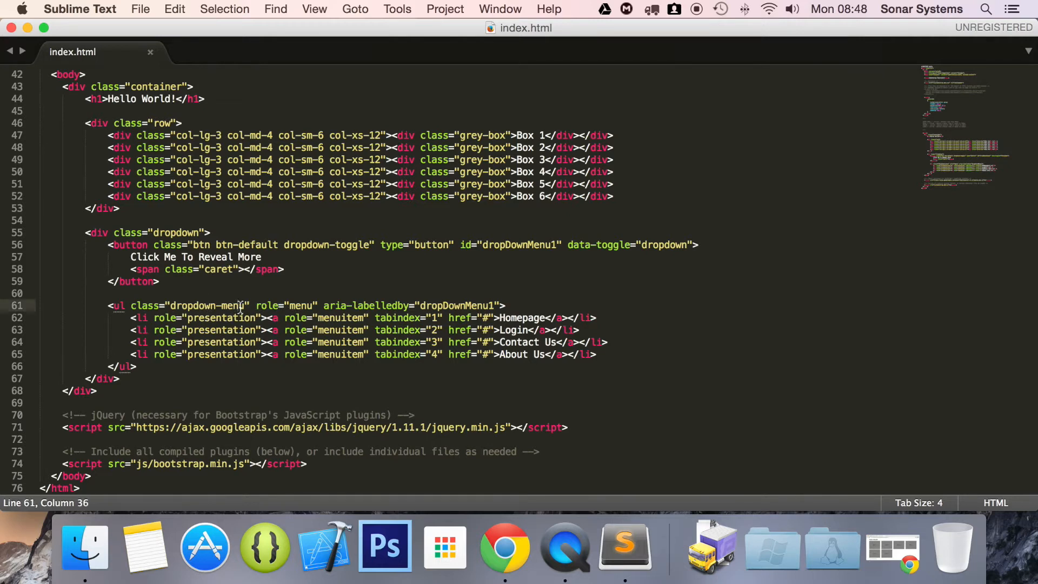
pyautogui.write('drid')
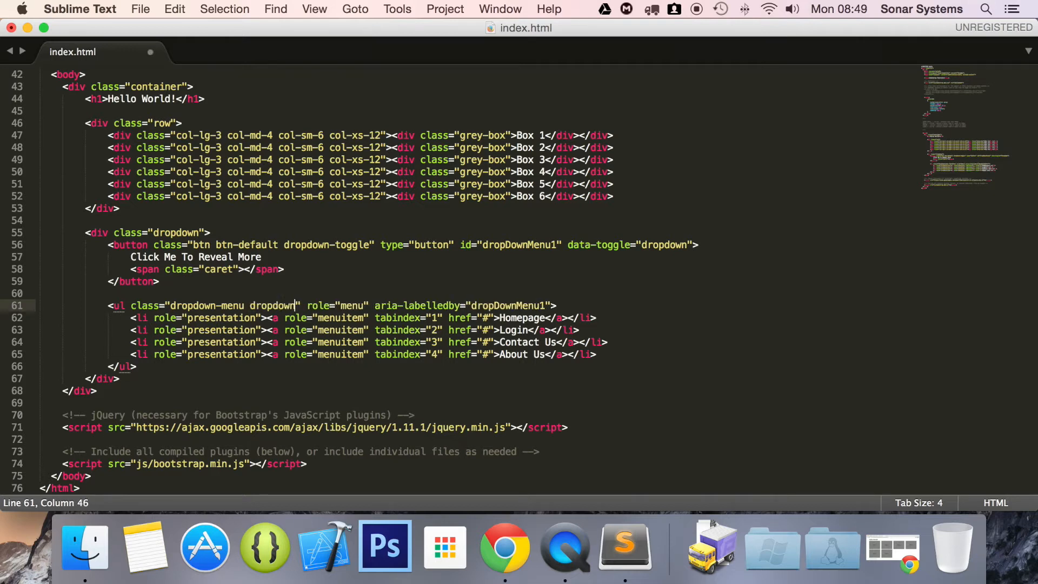
pyautogui.write('0me')
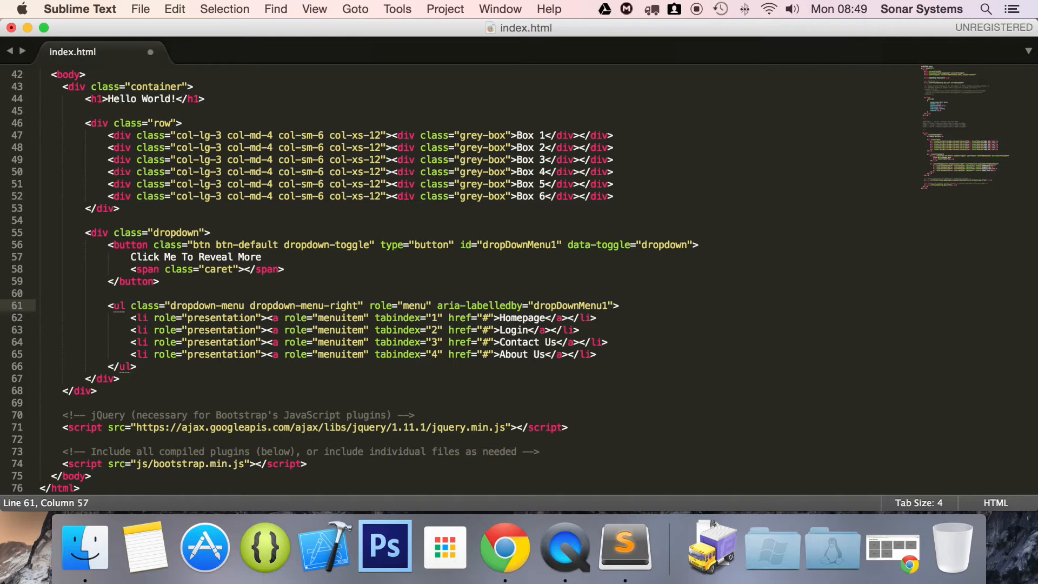
pyautogui.press('cmd+s')
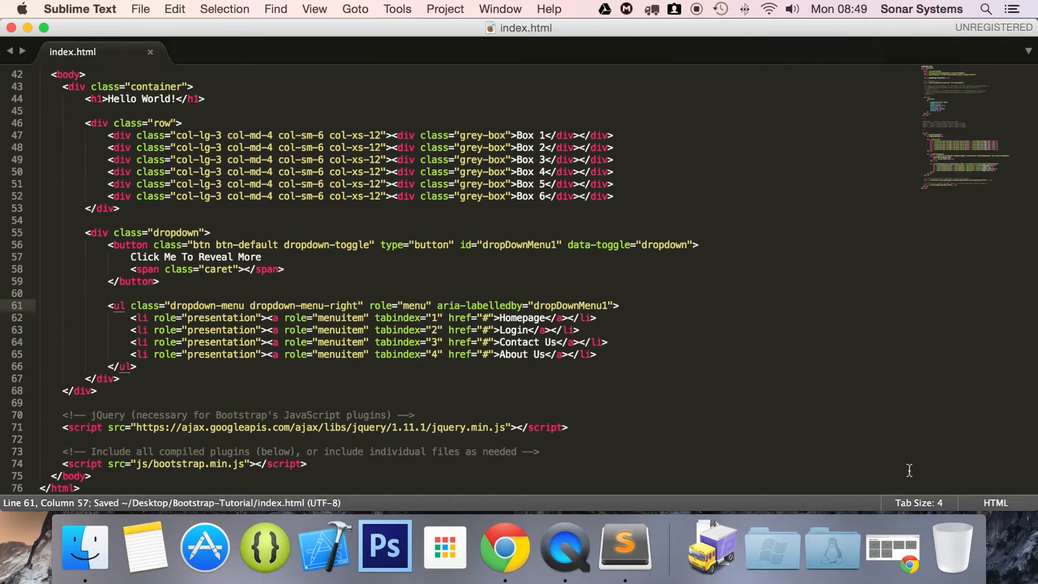
# Reload the tutorial page in Chrome and reveal the right-aligned dropdown menu.
pyautogui.click(505, 546)
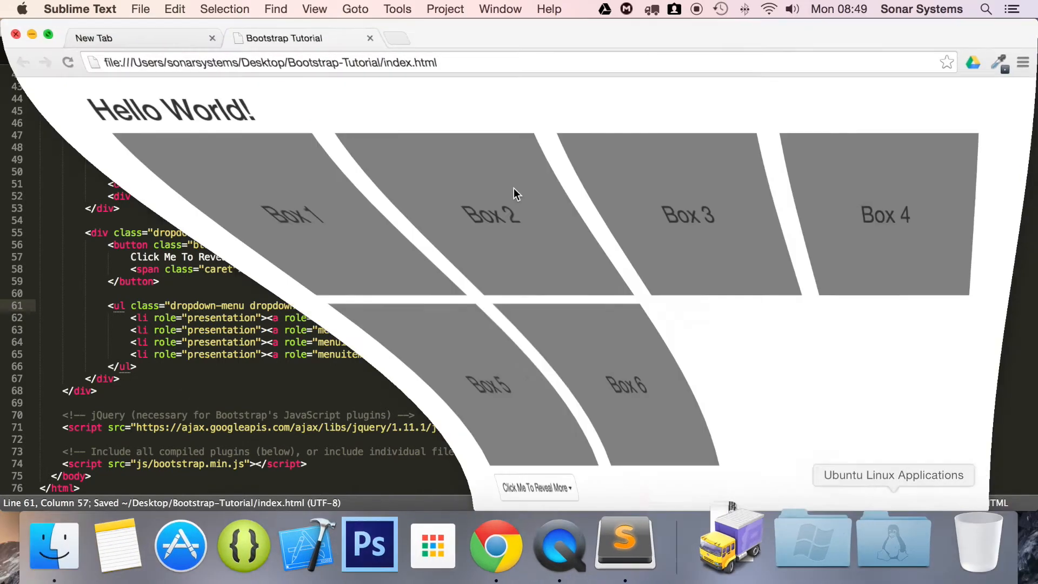
pyautogui.click(494, 543)
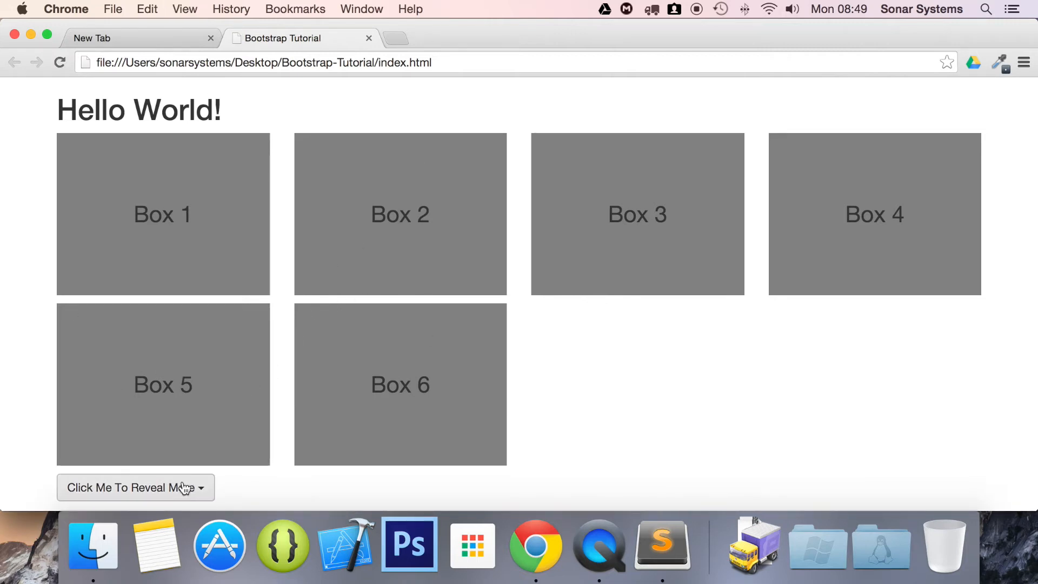
pyautogui.click(135, 487)
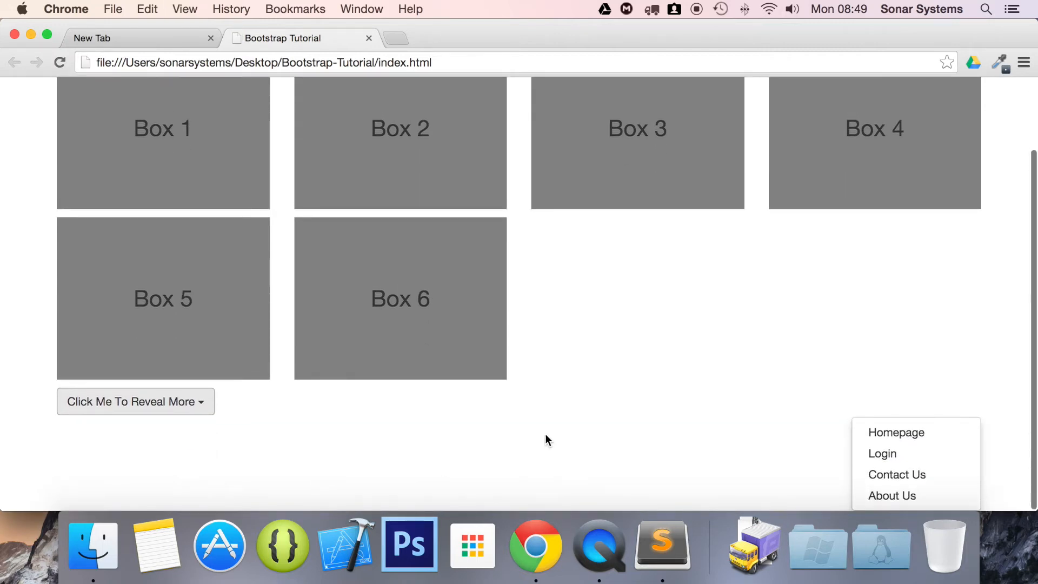
pyautogui.moveTo(387, 380)
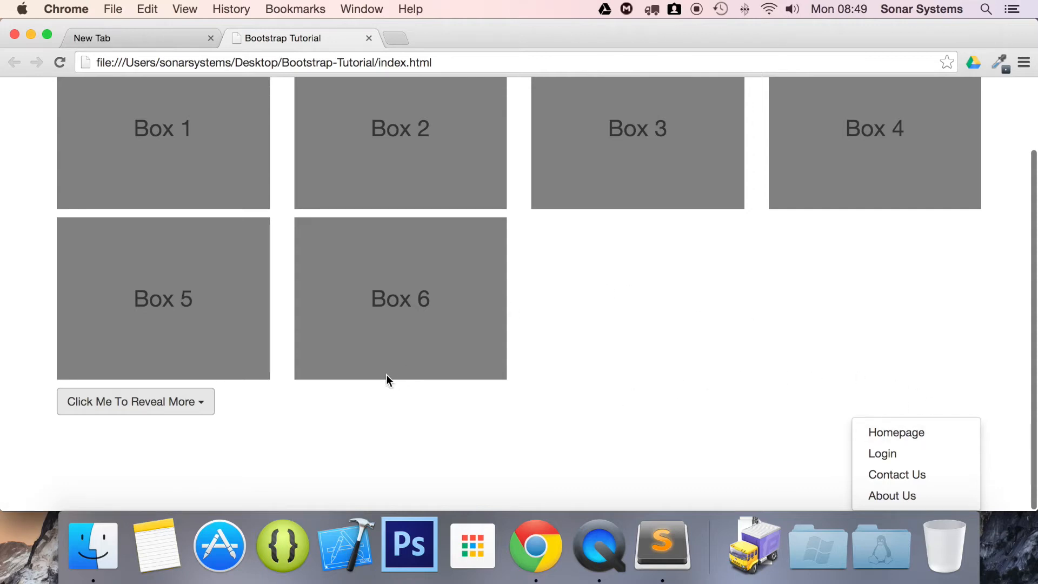
pyautogui.moveTo(210, 88)
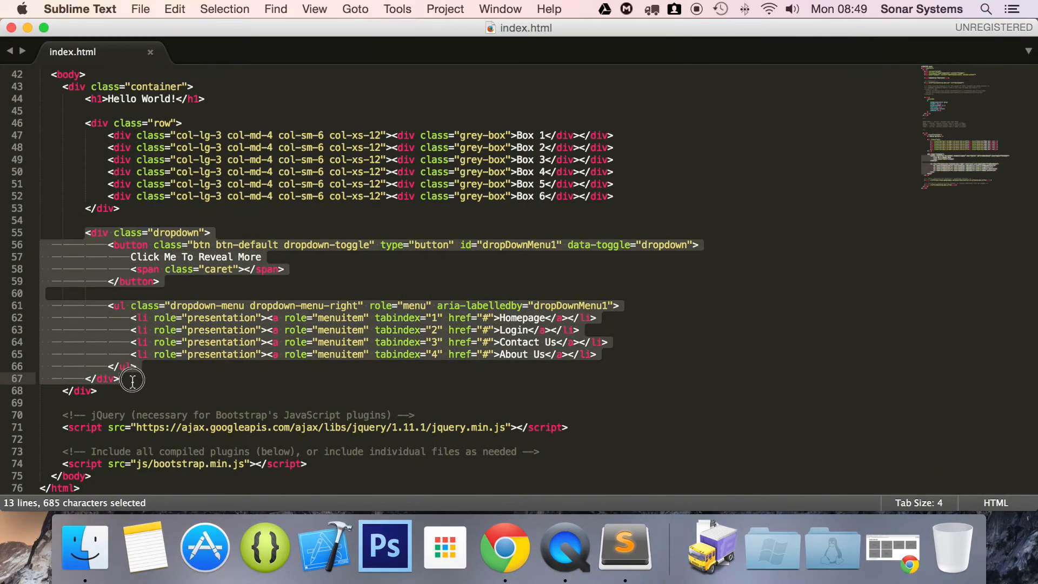
# Cut the dropdown block, place it in Box 1's column, and save index.html.
pyautogui.press('cmd+x')
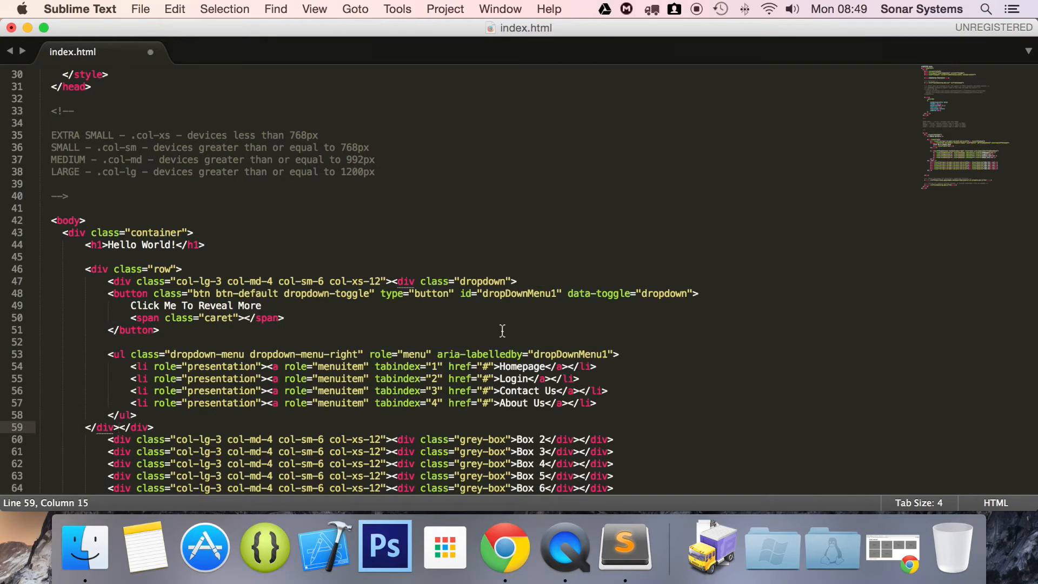
pyautogui.press('cmd+s')
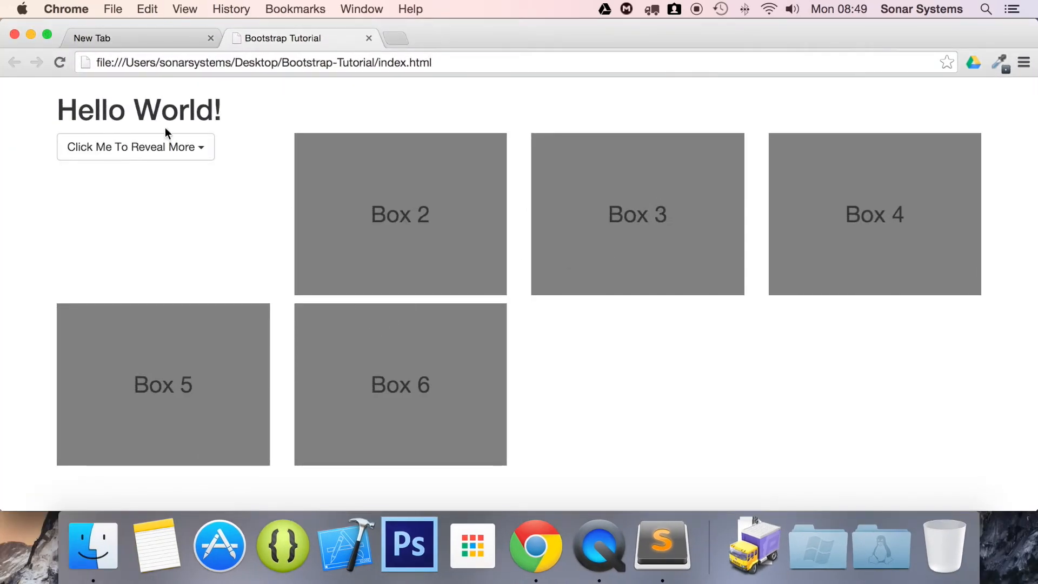
# Open the relocated dropdown in the first column to show its four menu items.
pyautogui.click(131, 147)
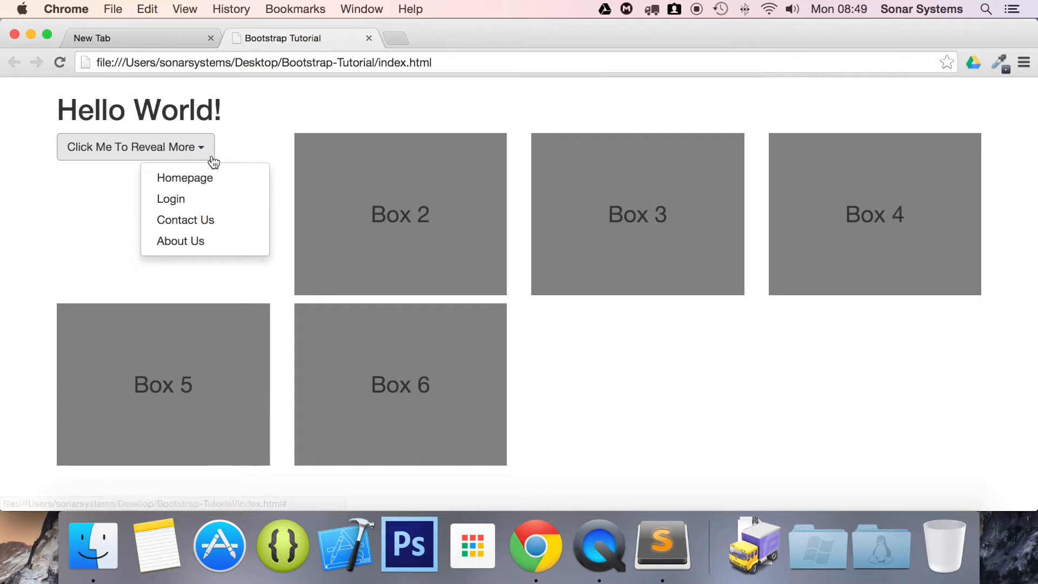
pyautogui.moveTo(210, 164)
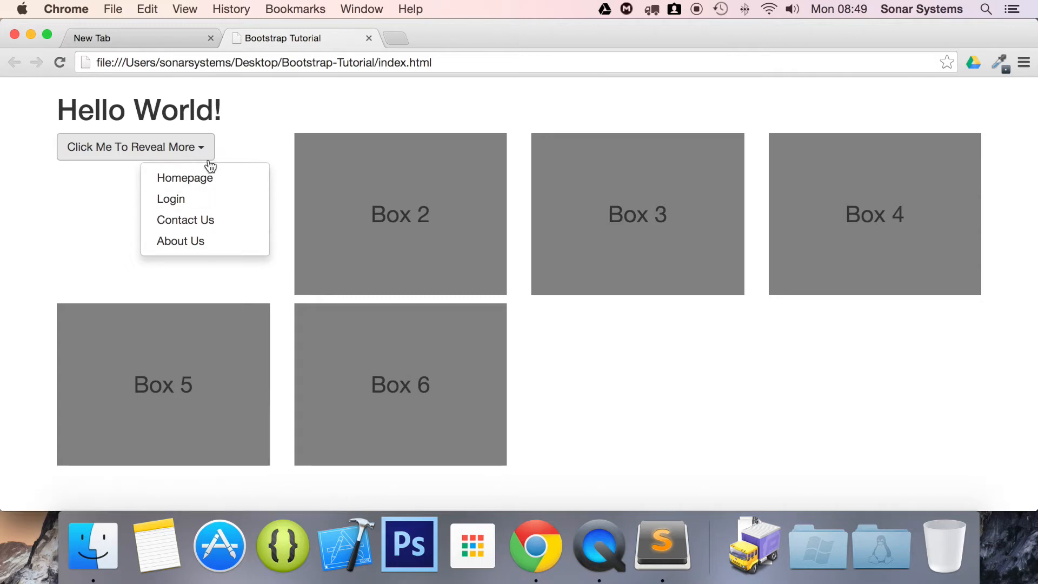
pyautogui.moveTo(293, 154)
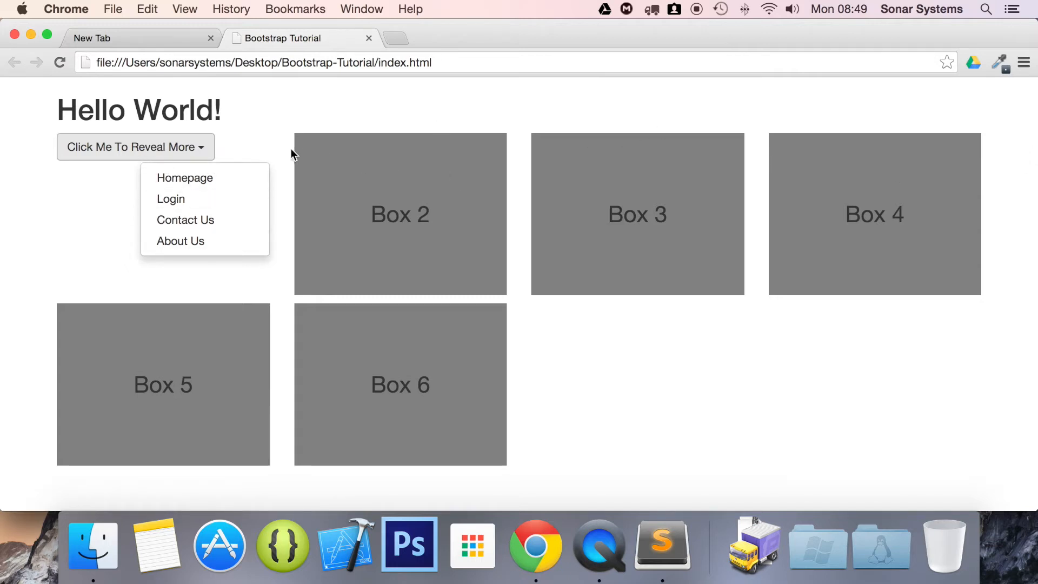
pyautogui.moveTo(430, 205)
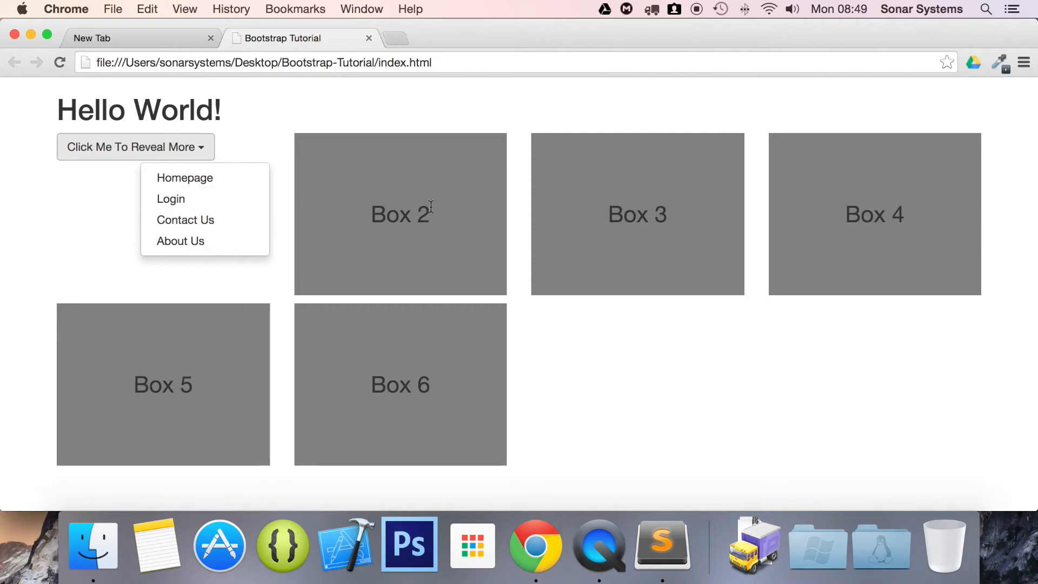
pyautogui.moveTo(516, 530)
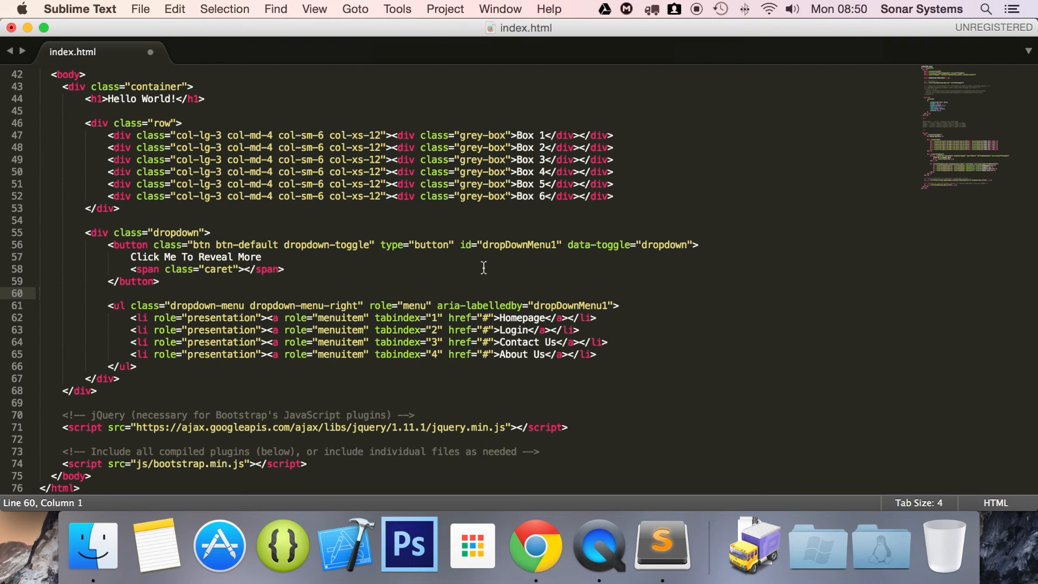
# Highlight the dropdown ul code, deselect it, and save the restored index.html.
pyautogui.moveTo(107, 305); pyautogui.dragTo(119, 378)
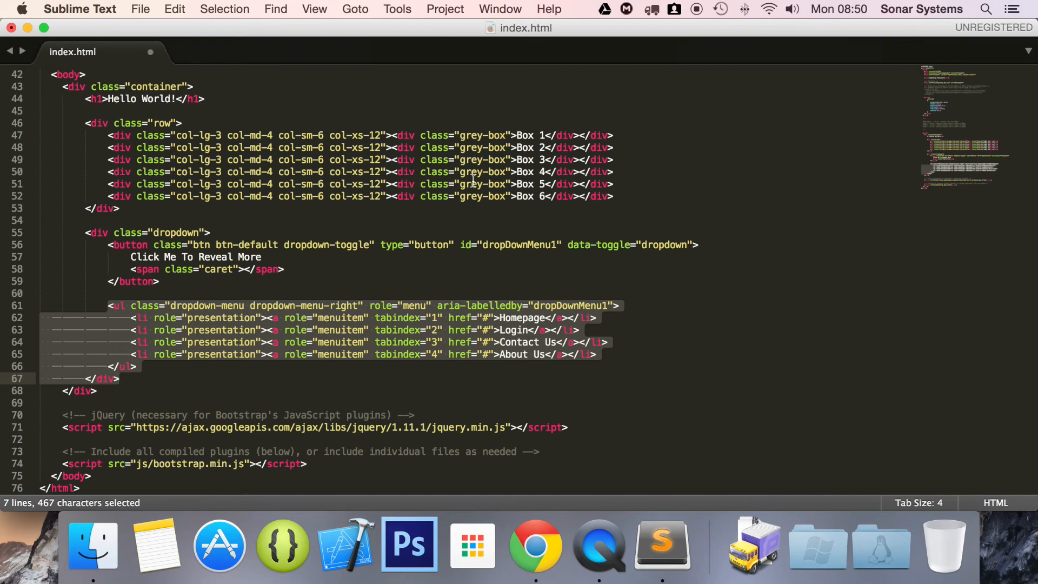
pyautogui.moveTo(484, 218)
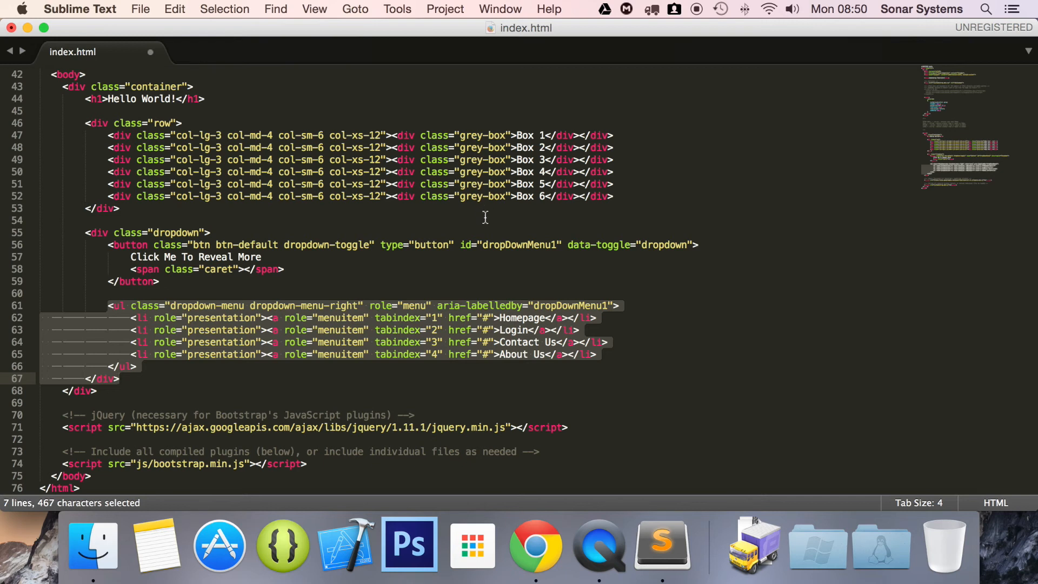
pyautogui.click(39, 220)
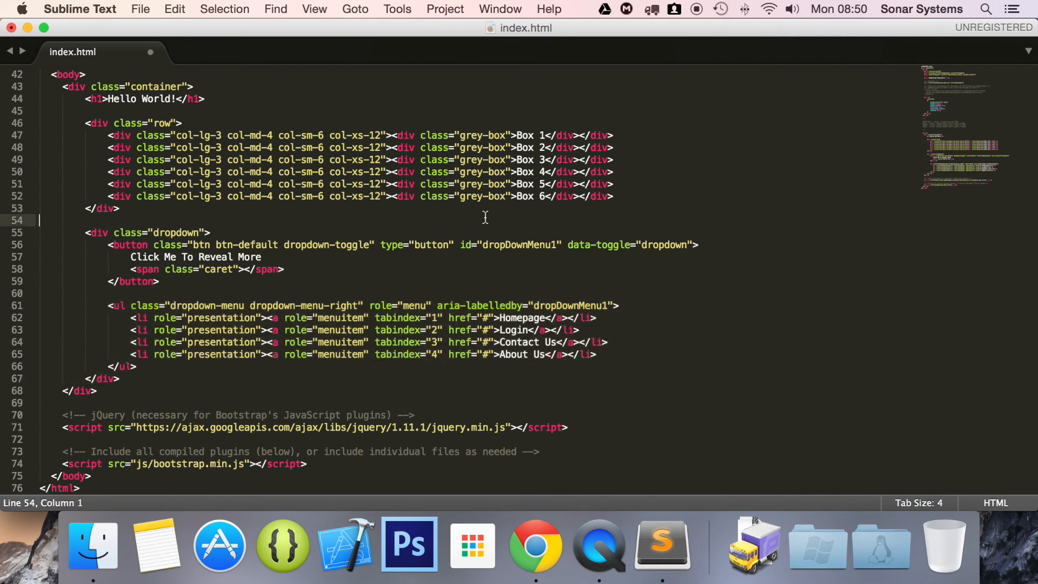
pyautogui.press('cmd+s')
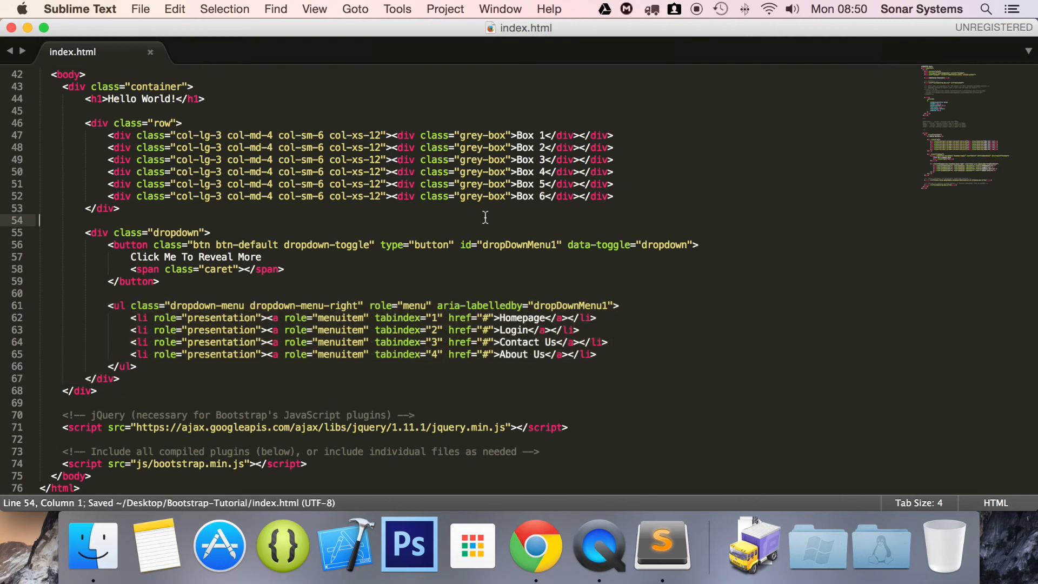